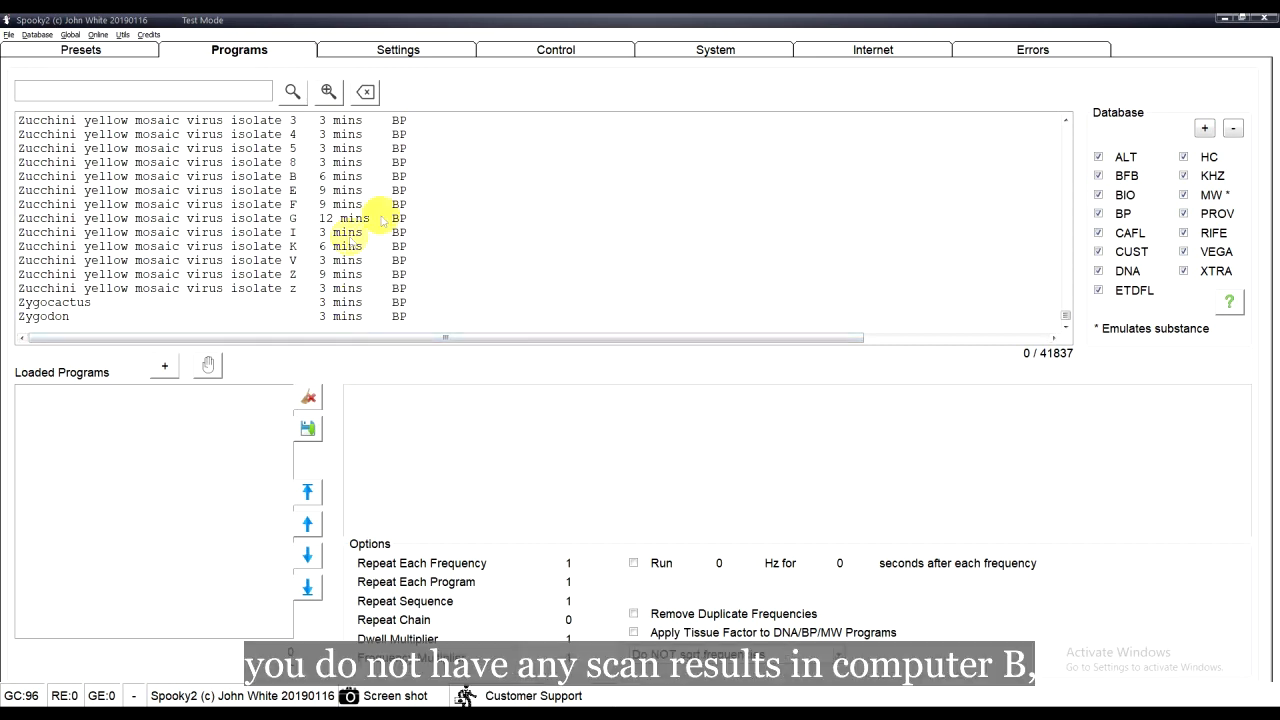
pyautogui.moveTo(416, 324)
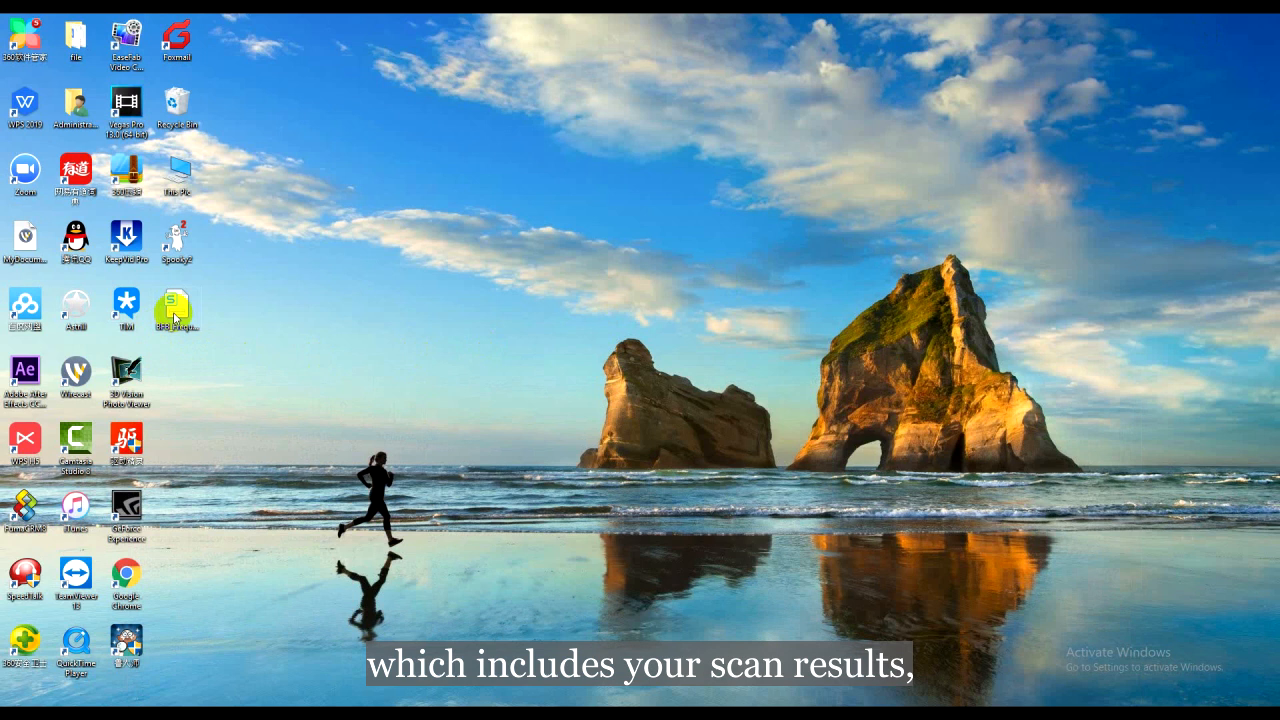
# Step: Paste the desktop BFB_Frequencies.csv into C:\Spooky2, replacing the existing file
pyautogui.rightClick(176, 310)
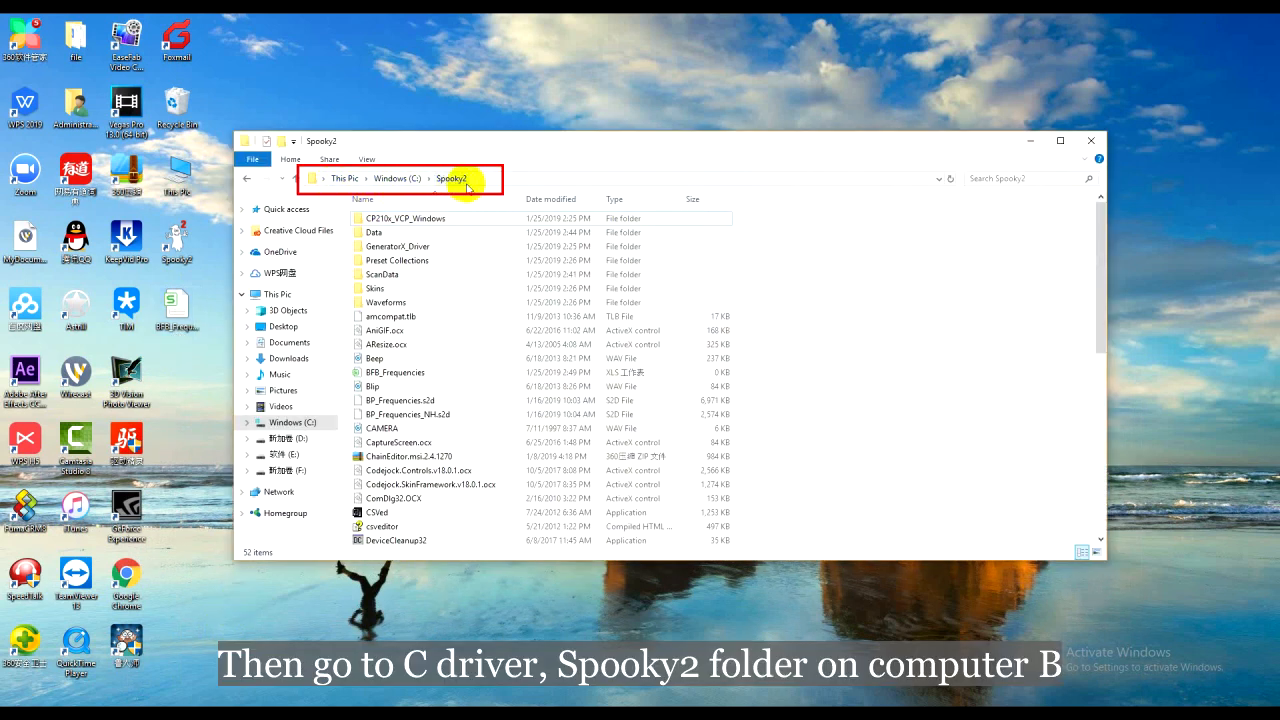
pyautogui.rightClick(828, 404)
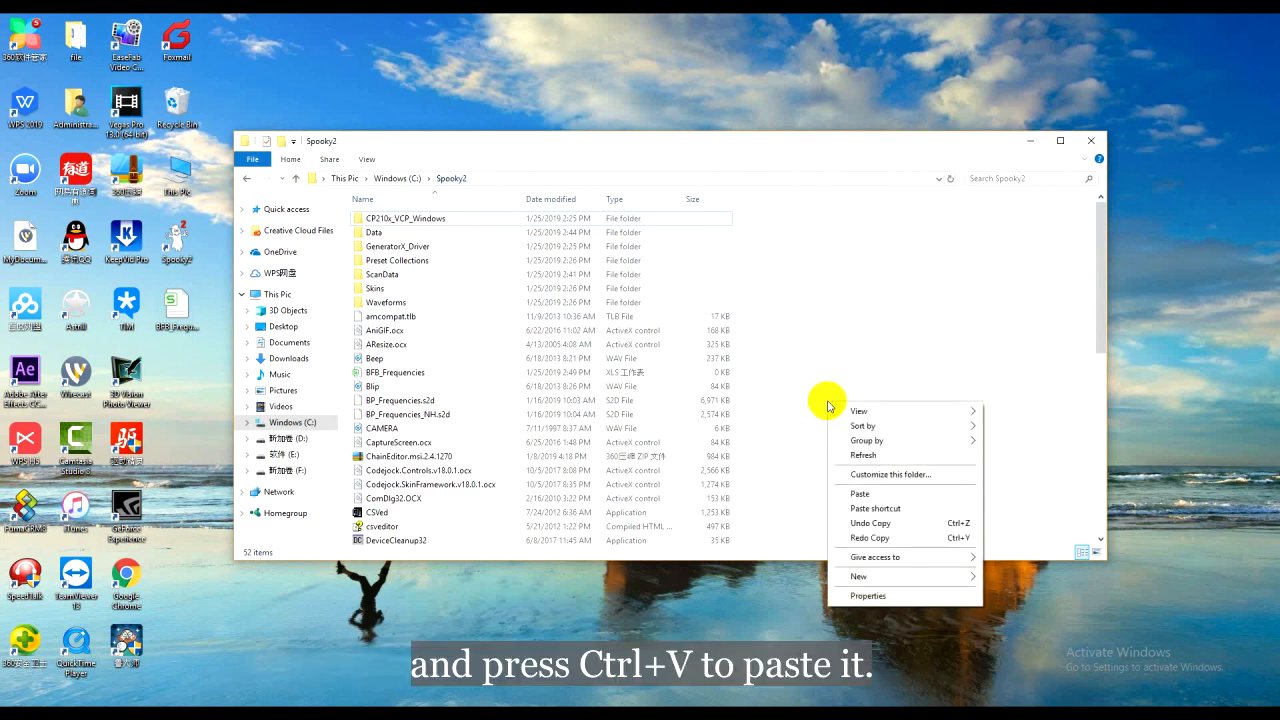
pyautogui.click(860, 492)
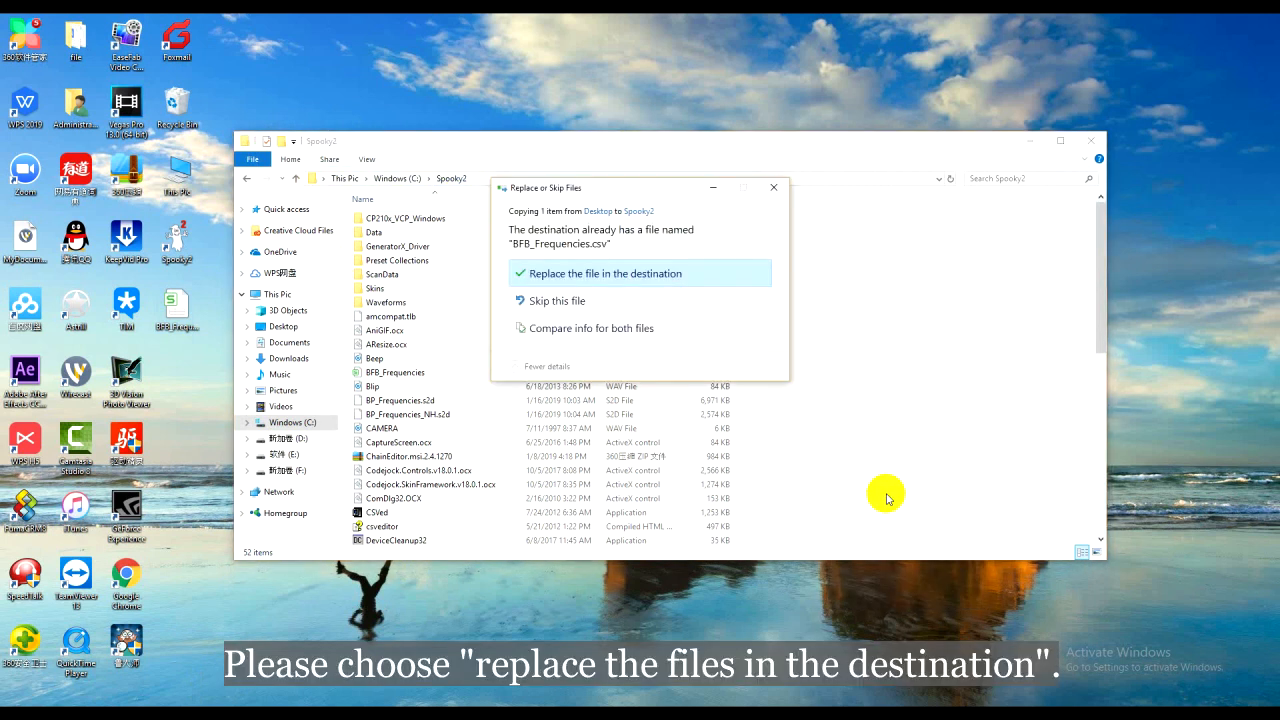
pyautogui.moveTo(652, 288)
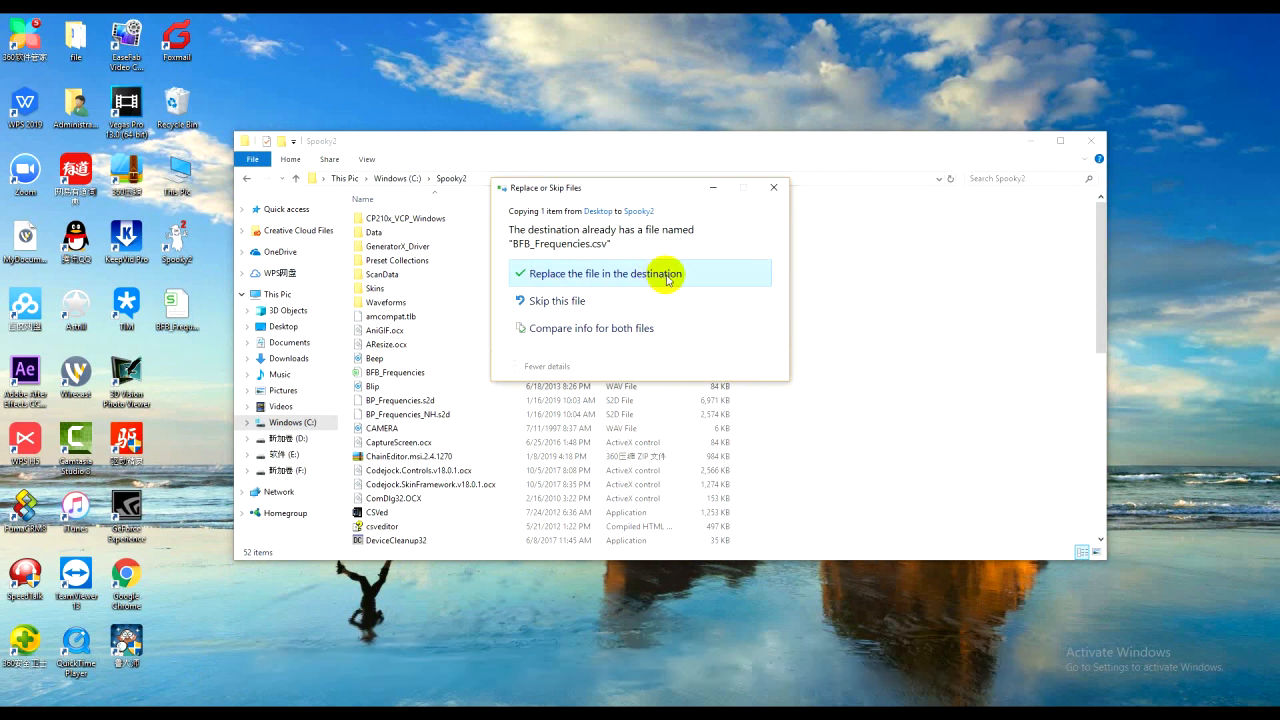
pyautogui.click(604, 272)
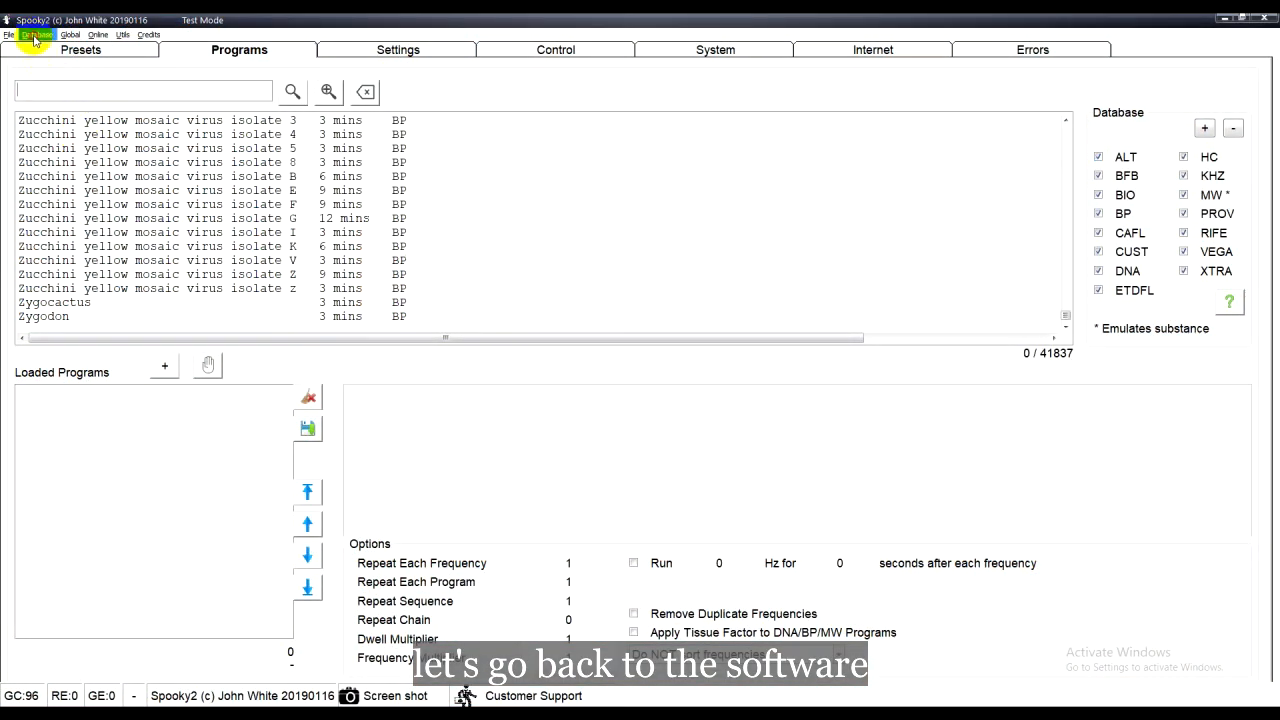
# Step: Refresh the Spooky2 database so the two 2018/9/13 BFB scan entries appear
pyautogui.click(36, 34)
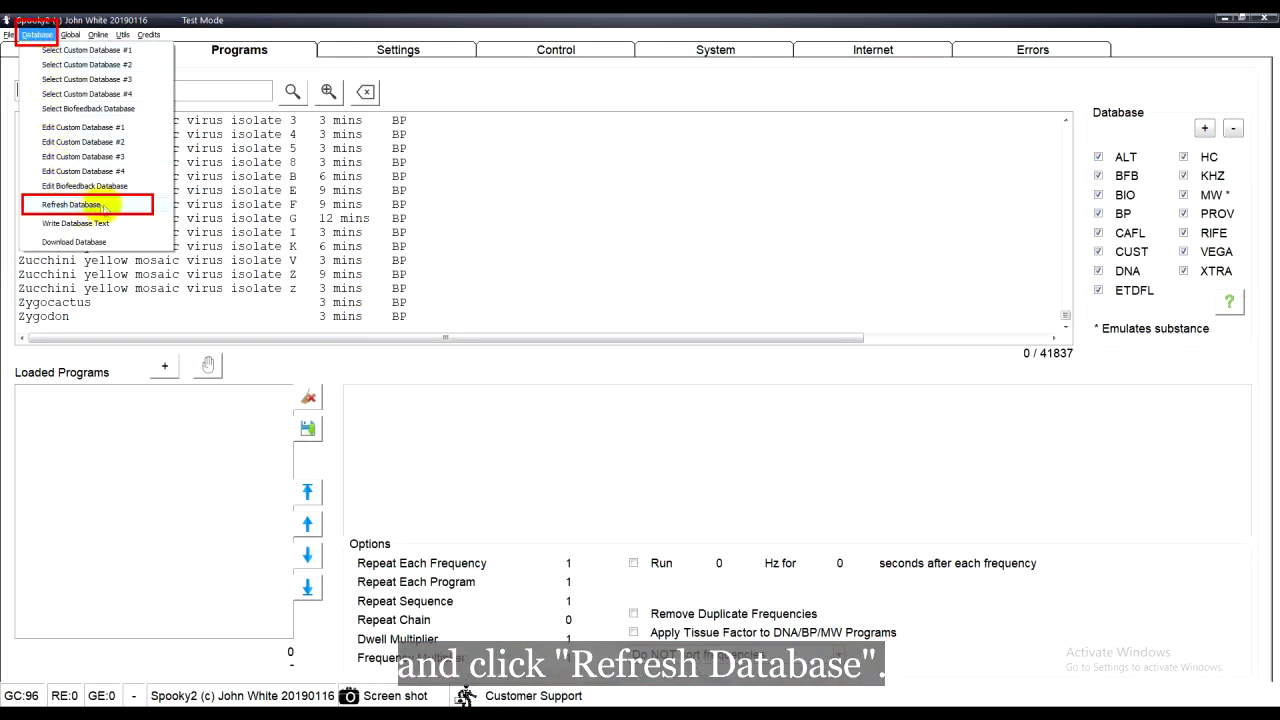
pyautogui.click(70, 204)
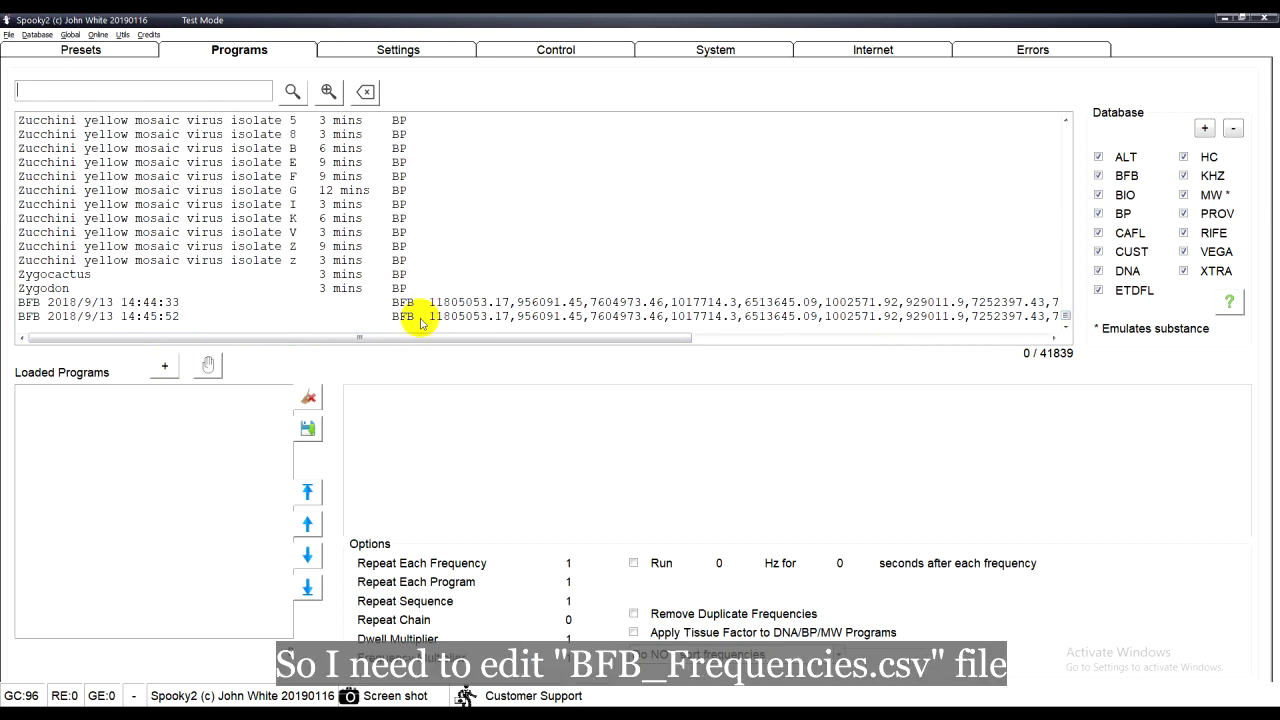
pyautogui.moveTo(720, 184)
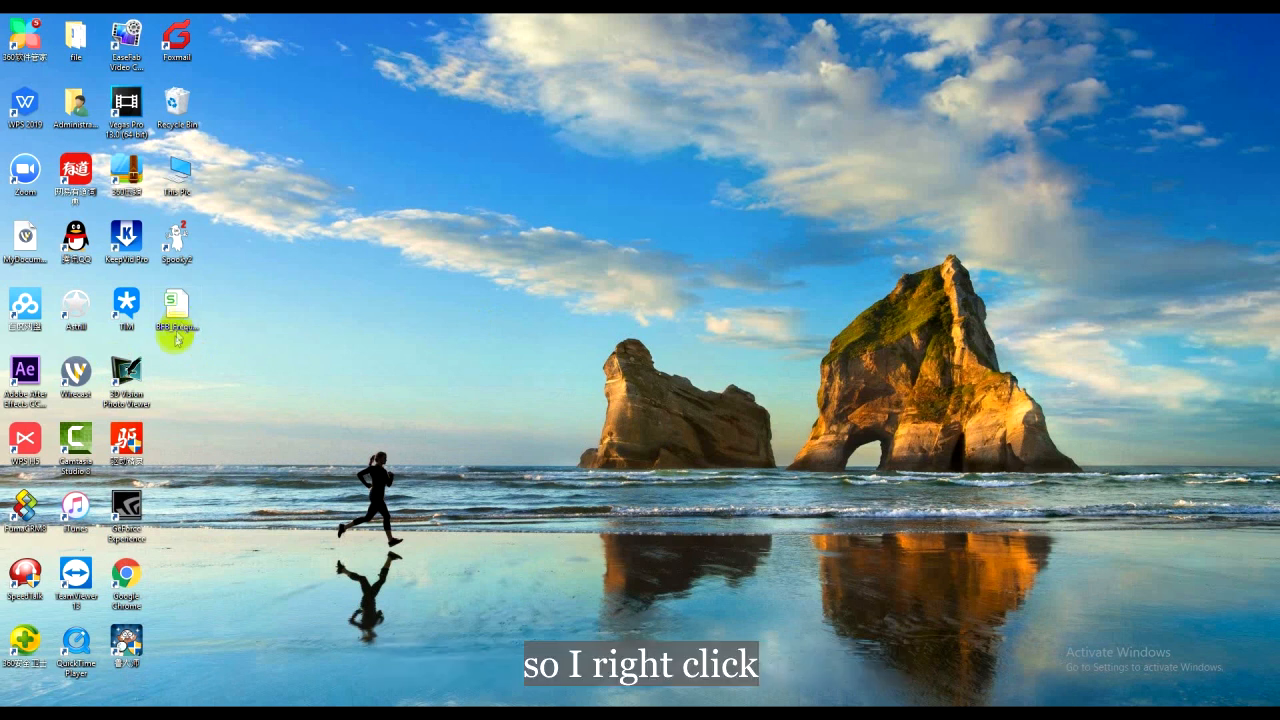
# Step: Open the desktop BFB_Frequencies.csv in Notepad, select all its text and copy it
pyautogui.rightClick(176, 320)
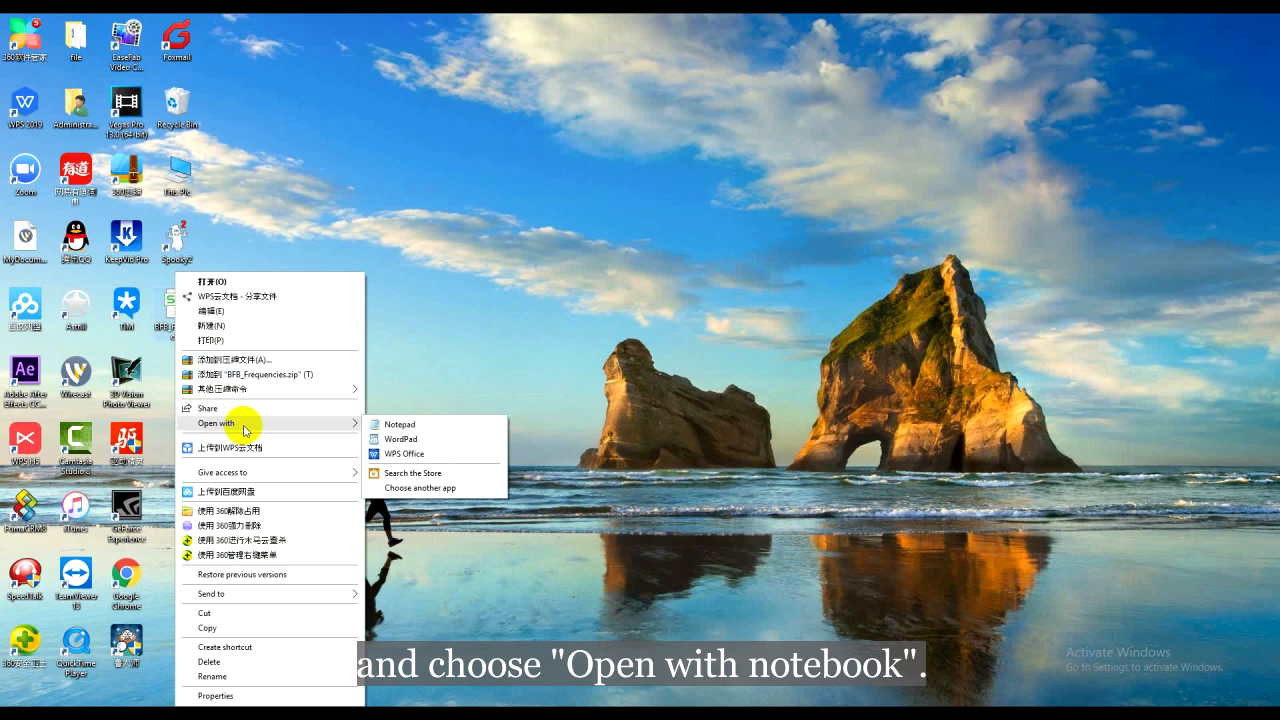
pyautogui.click(398, 424)
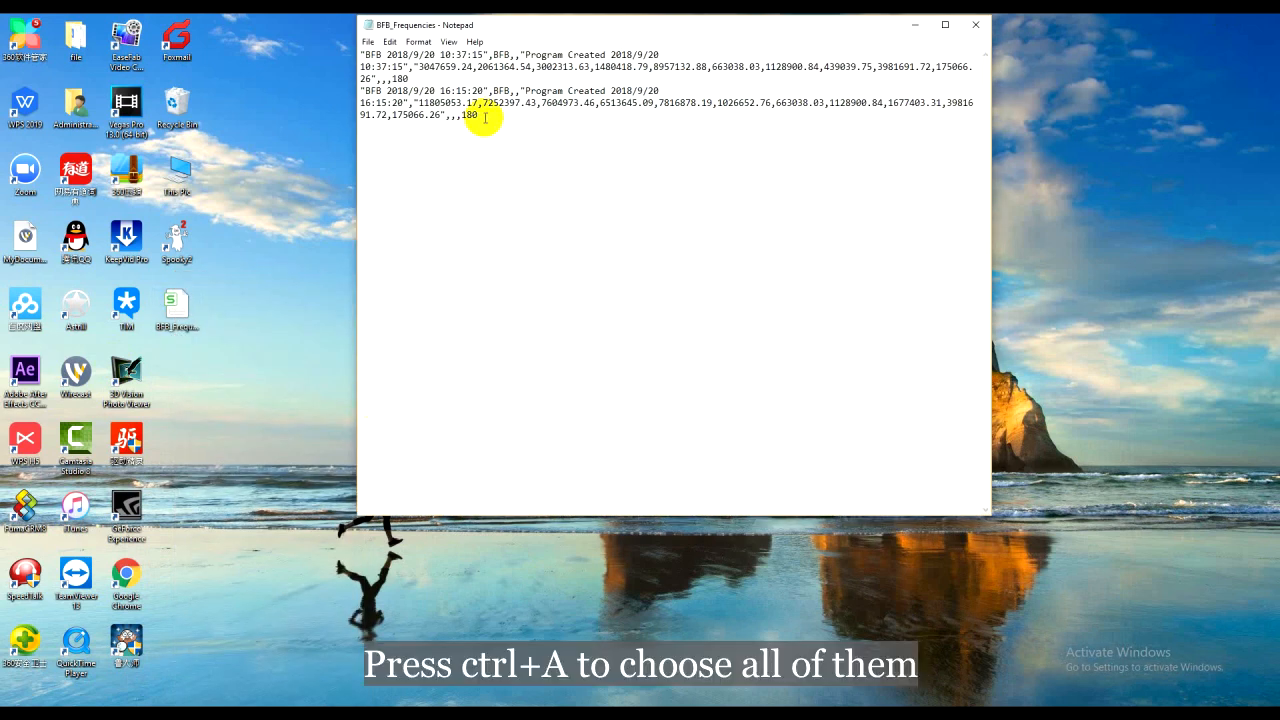
pyautogui.press('ctrl+a')
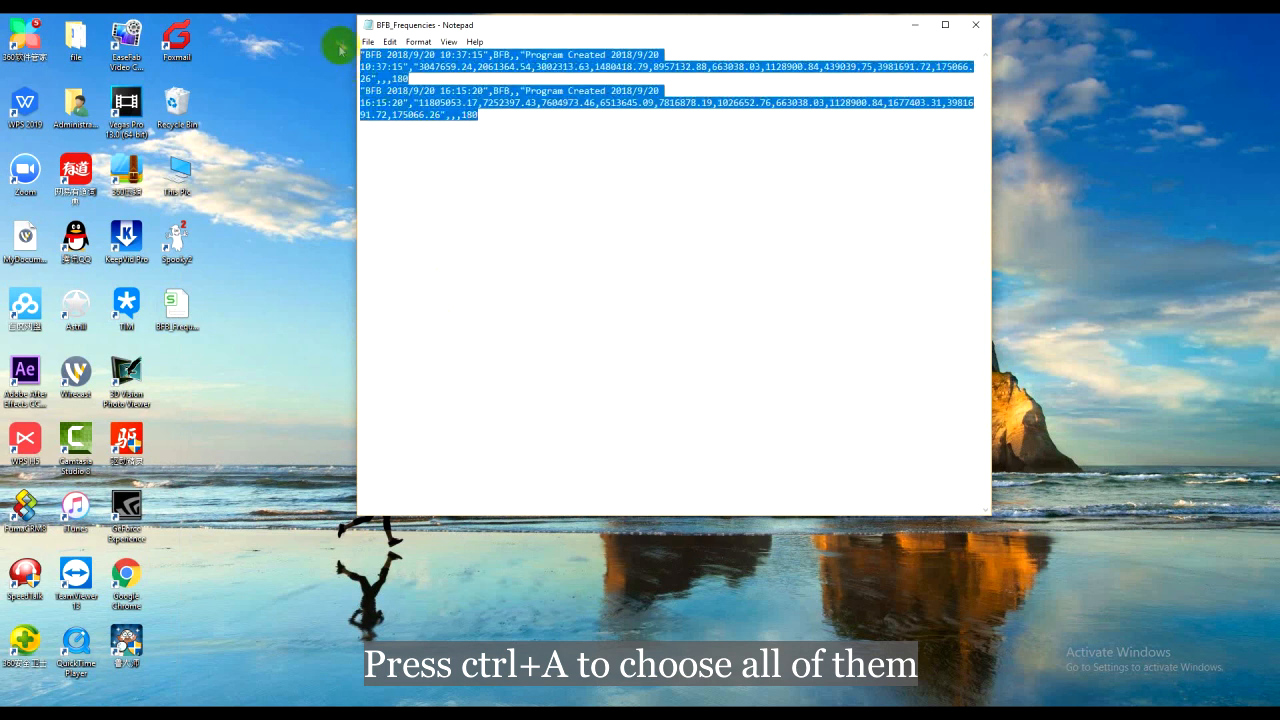
pyautogui.rightClick(410, 118)
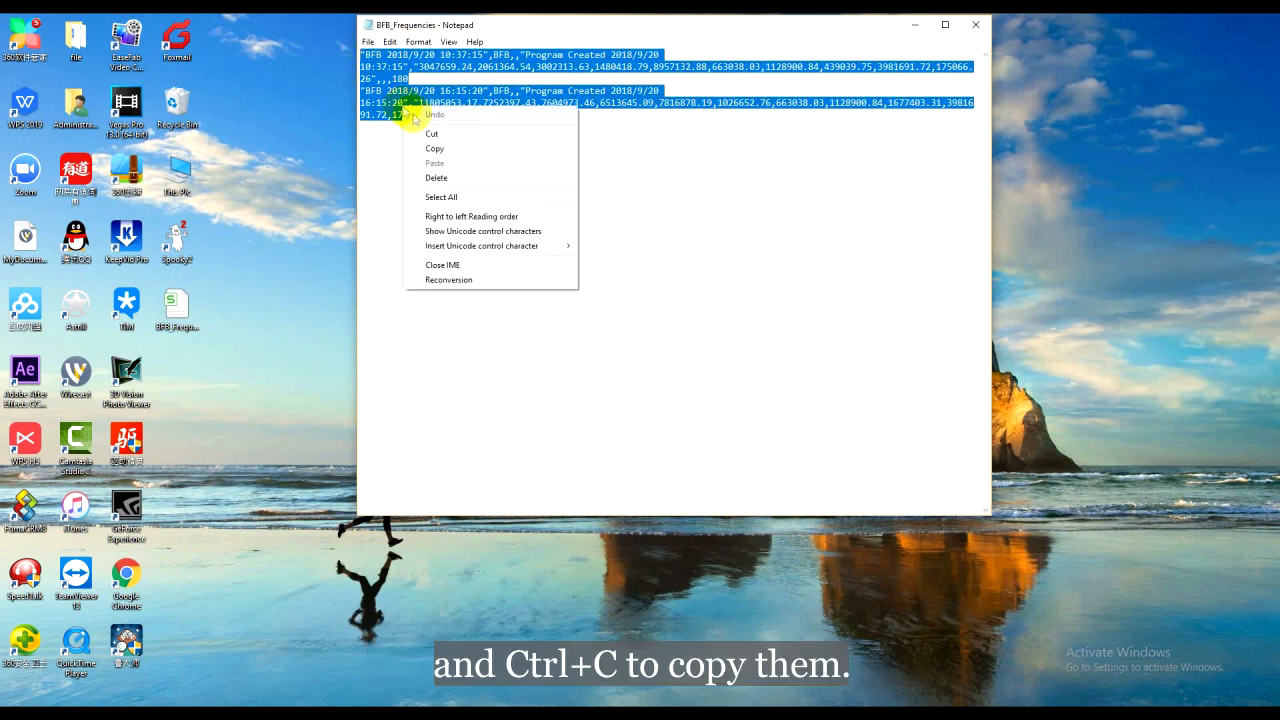
pyautogui.click(434, 148)
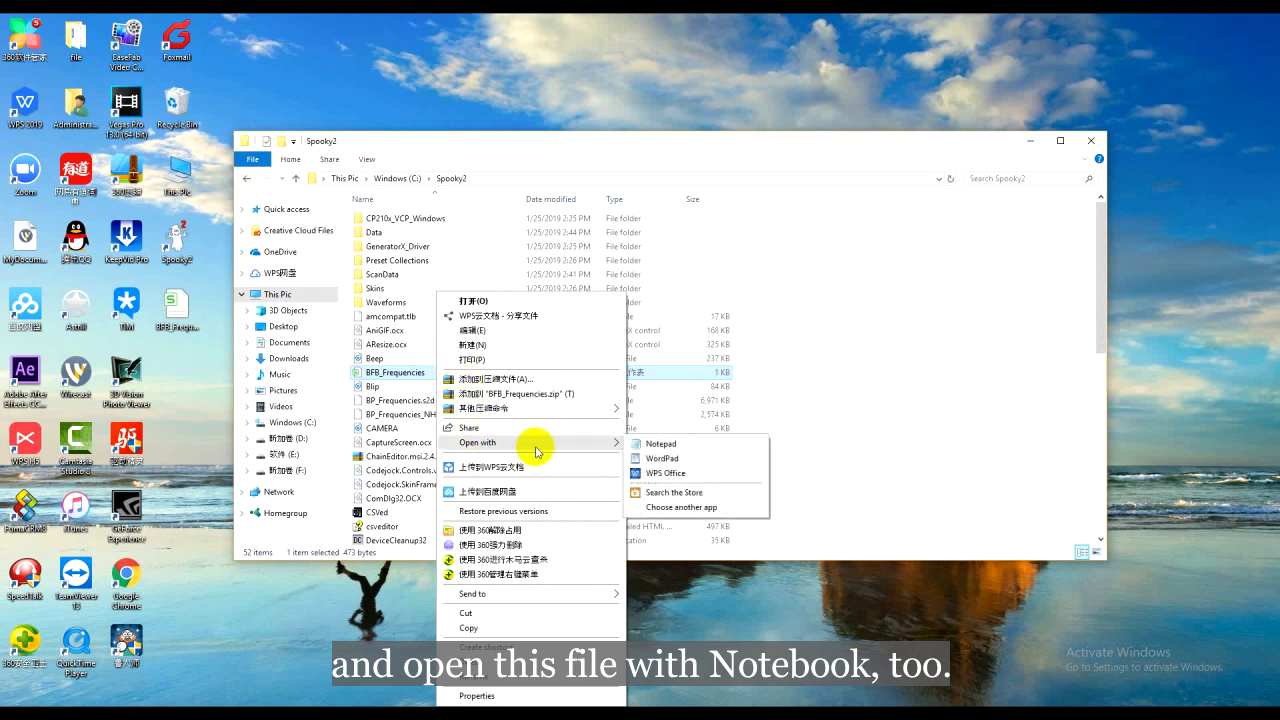
# Step: Paste the copied entries at the end of C:\Spooky2\BFB_Frequencies.csv and save it
pyautogui.click(660, 444)
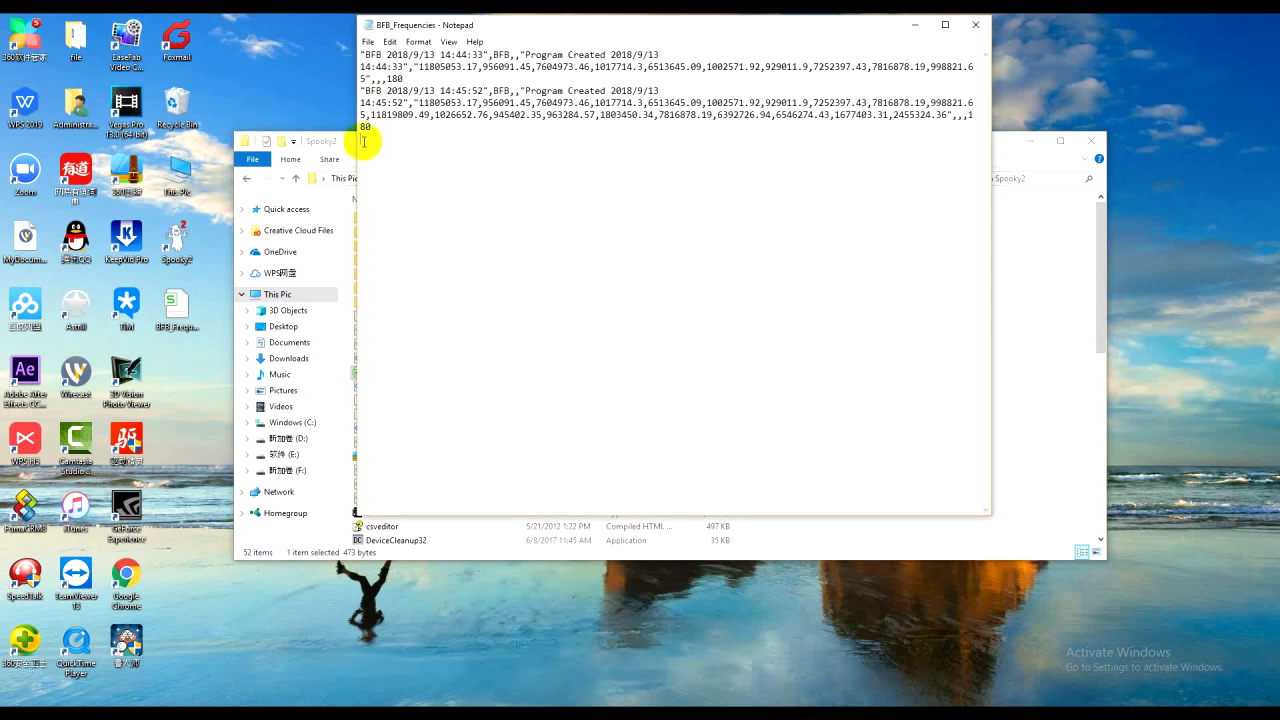
pyautogui.rightClick(364, 140)
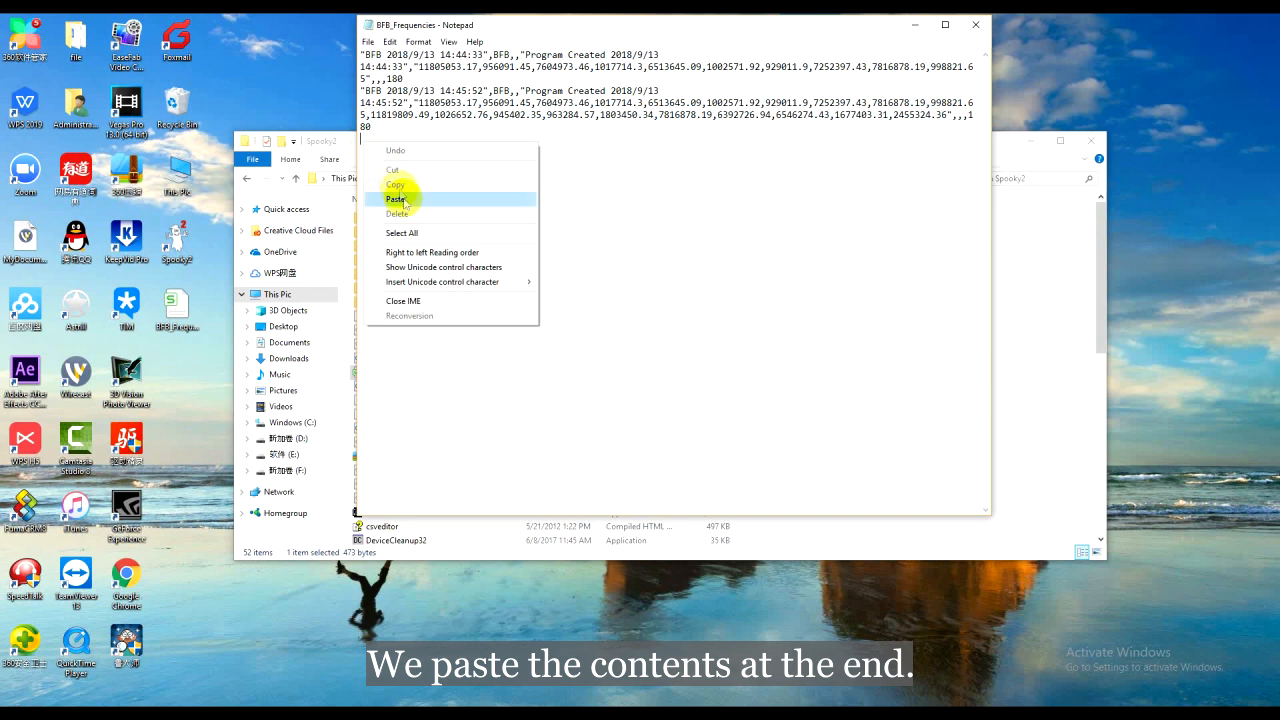
pyautogui.click(396, 200)
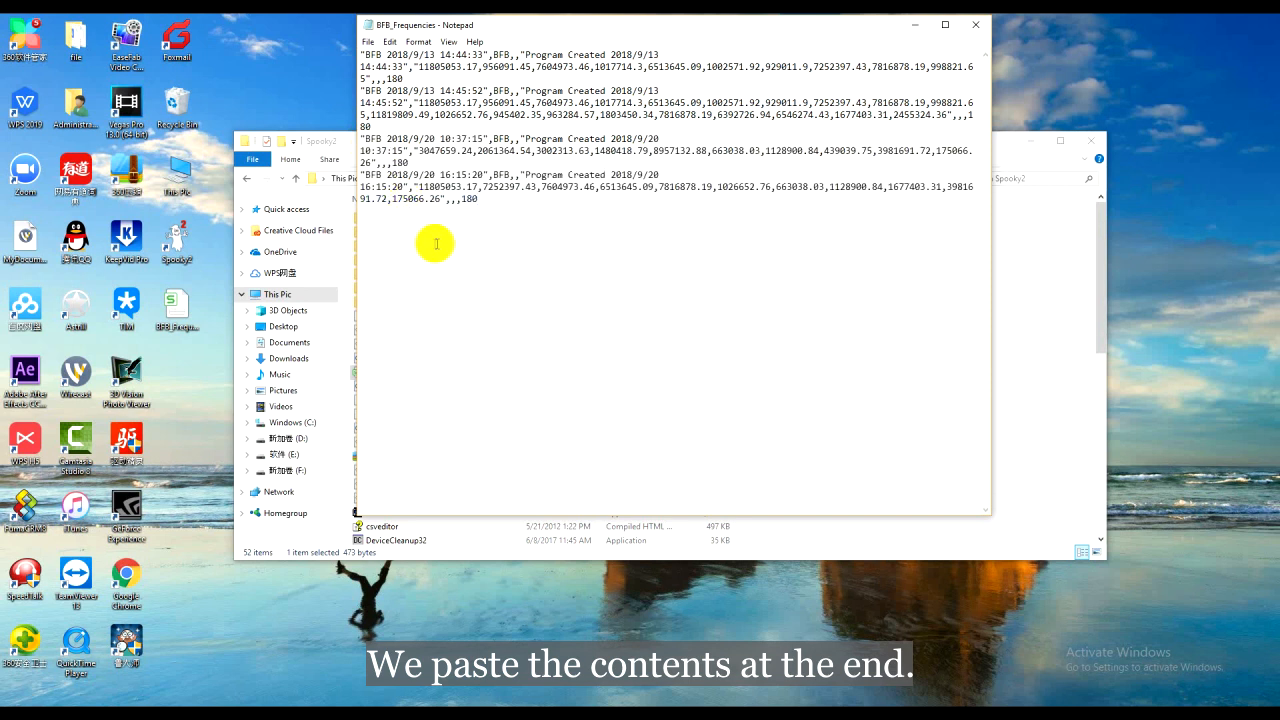
pyautogui.click(976, 24)
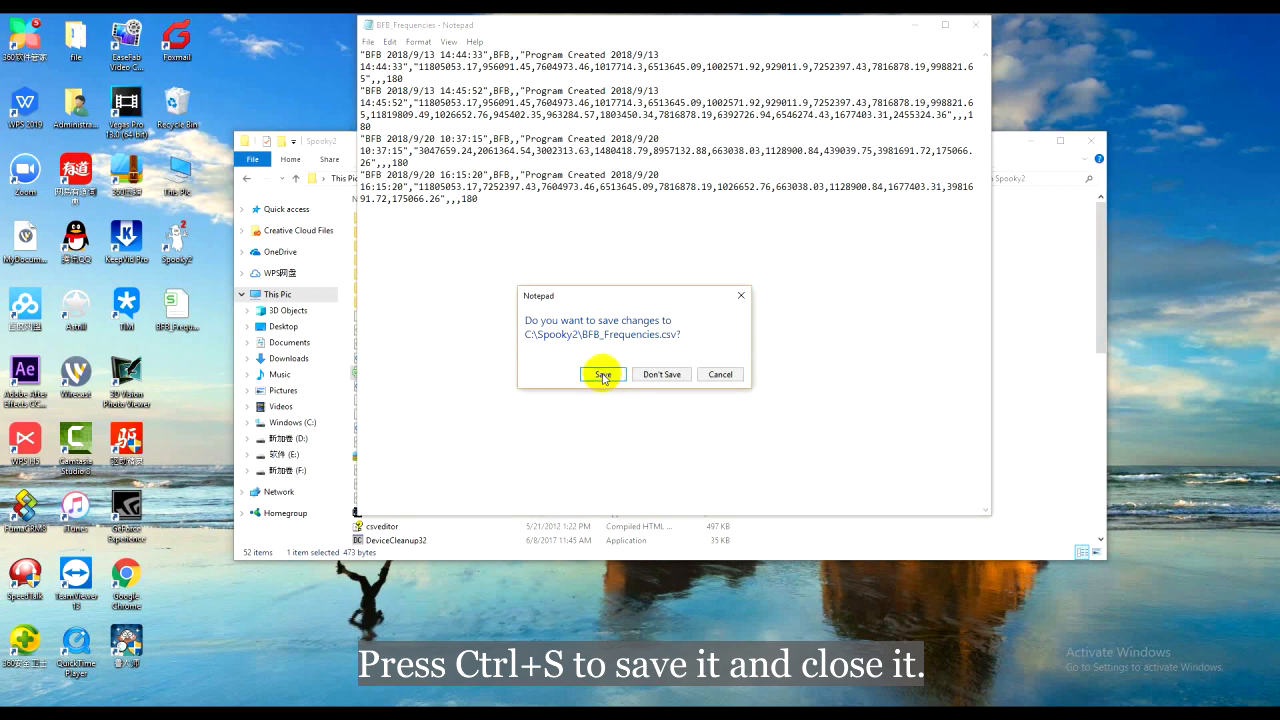
pyautogui.click(602, 374)
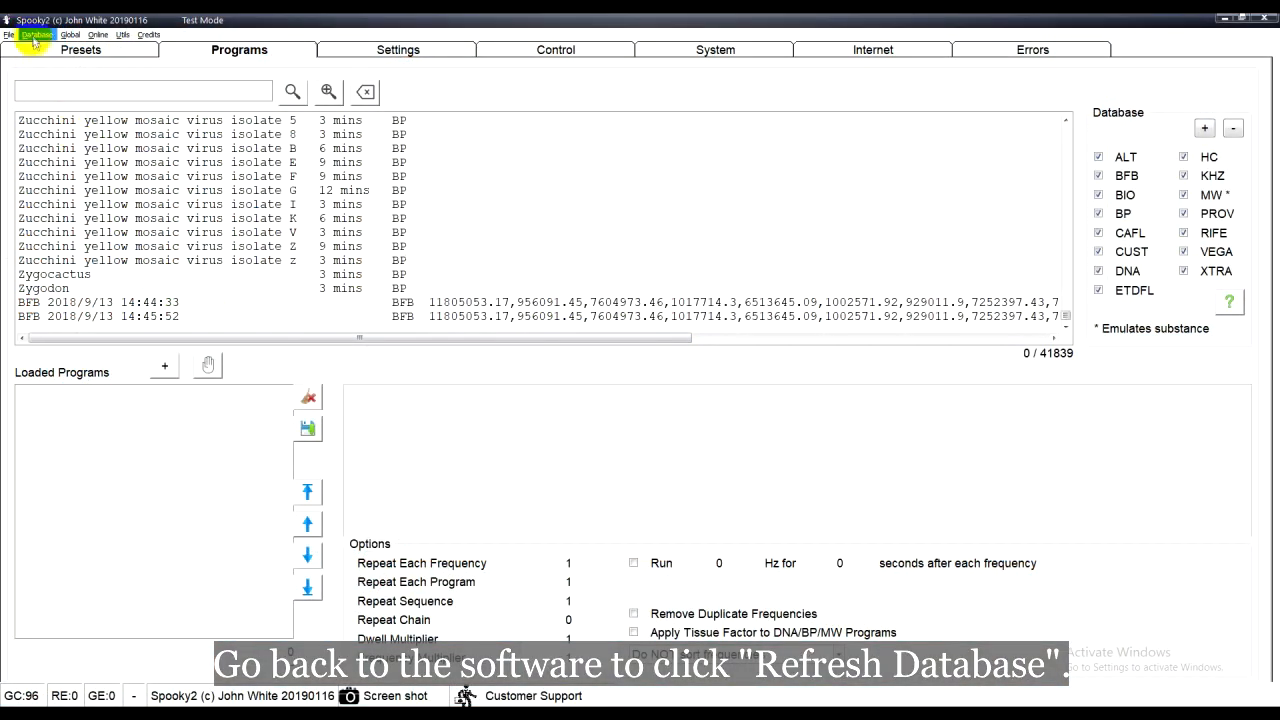
# Step: Refresh the Spooky2 database so the programs list totals 41841 with the merged results
pyautogui.click(36, 34)
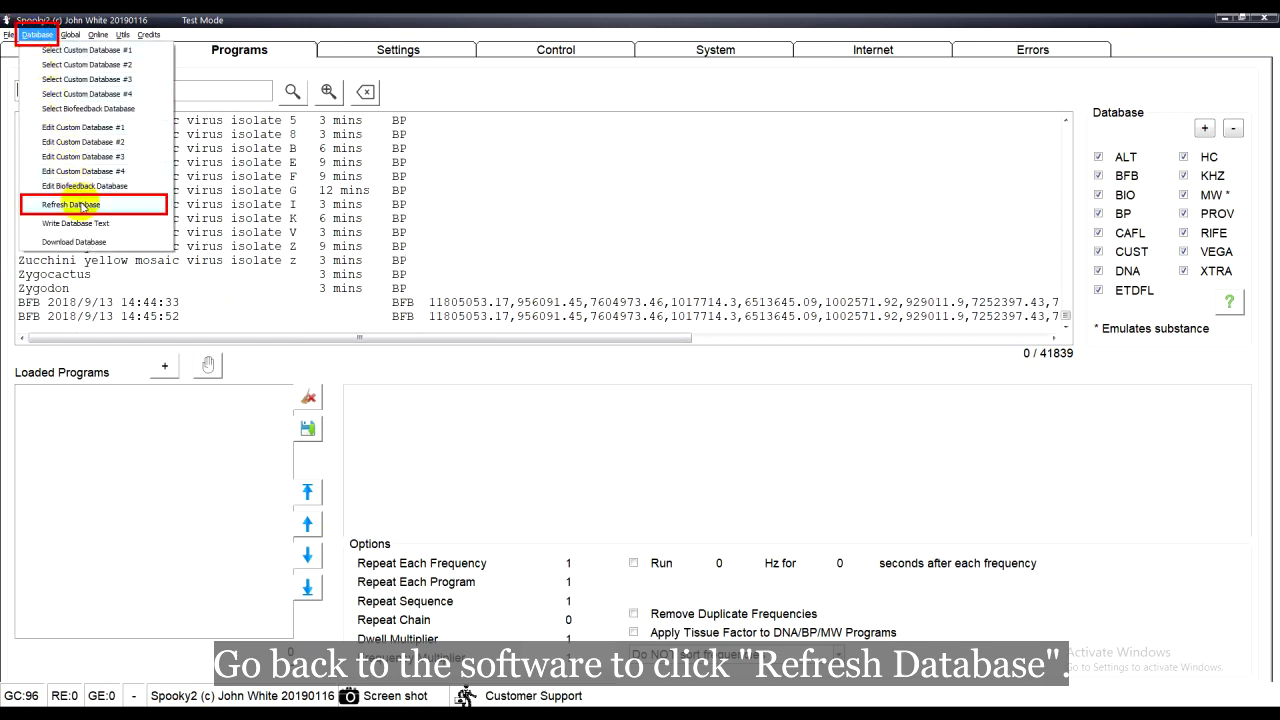
pyautogui.click(68, 204)
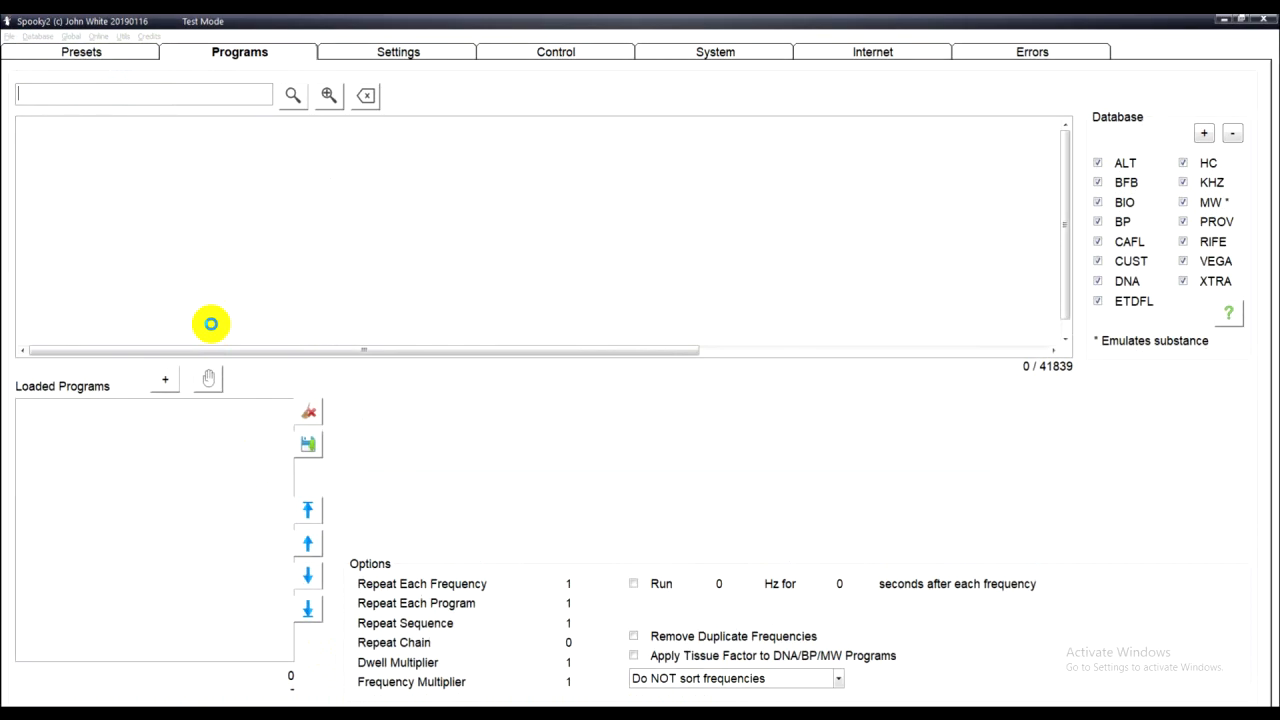
pyautogui.click(292, 92)
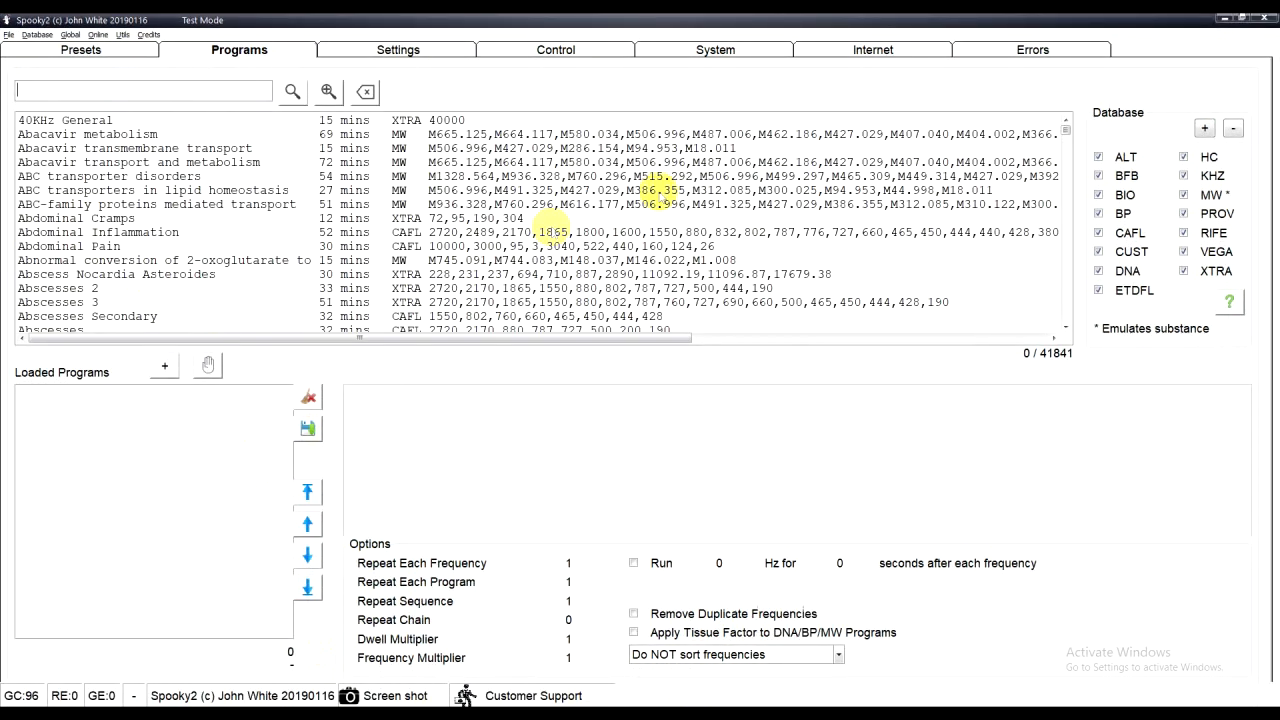